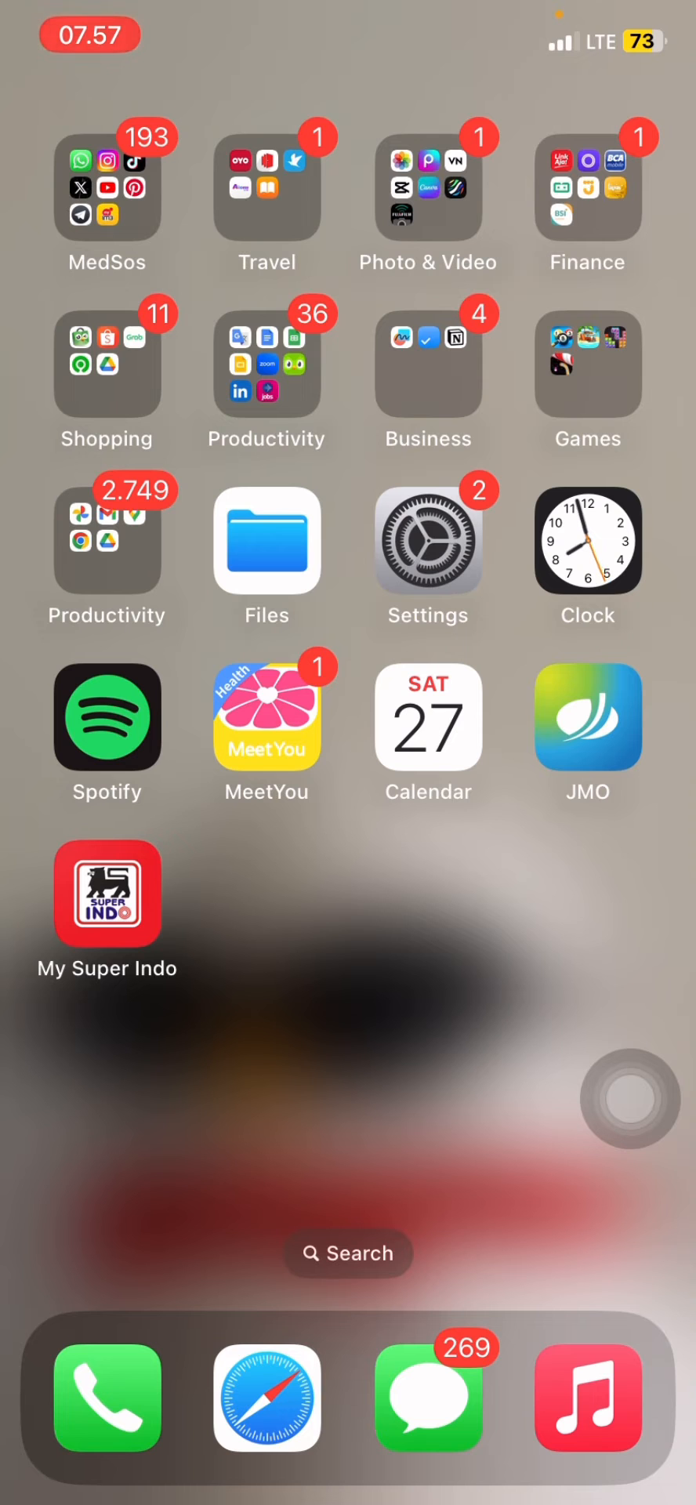
# Swipe past the last Home Screen page into the App Library
pyautogui.hscroll(-3)
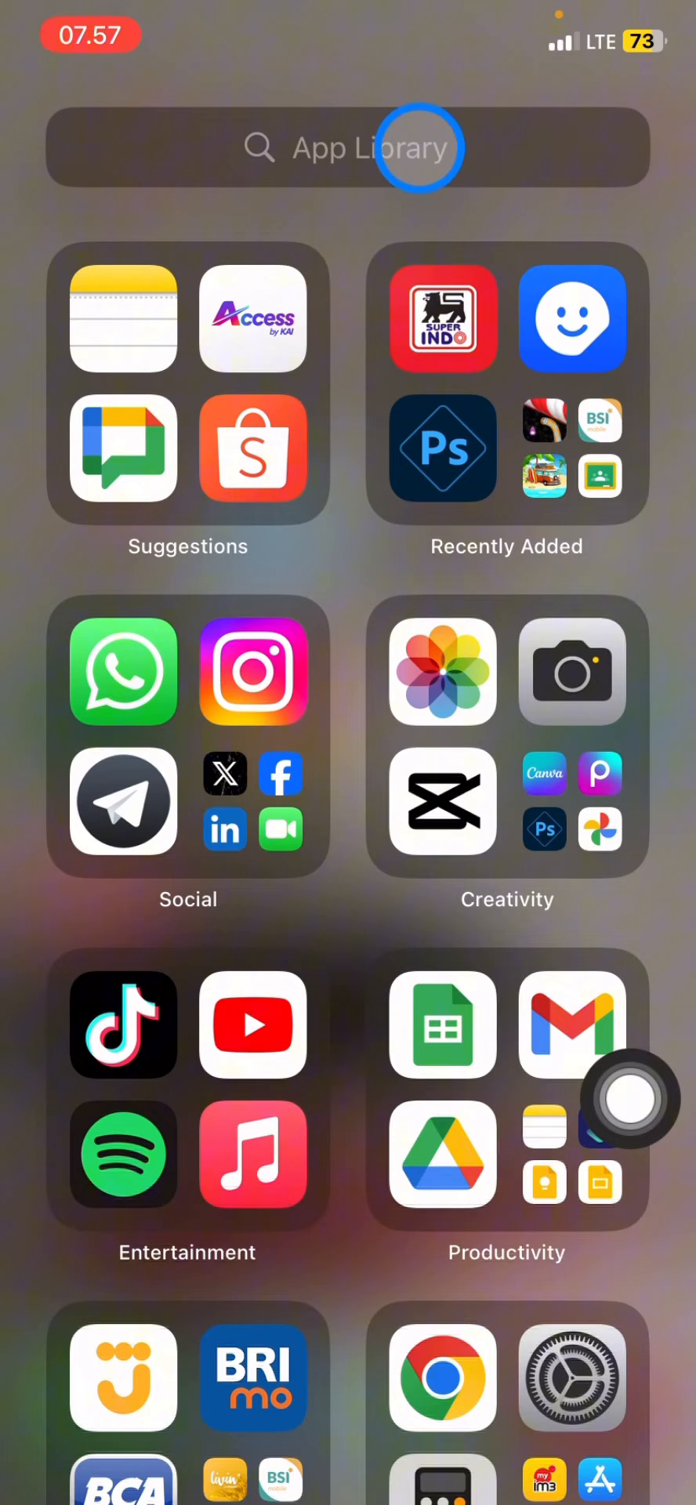
# Search the App Library for "ch" and launch Google Chat to its welcome screen
pyautogui.write('c')
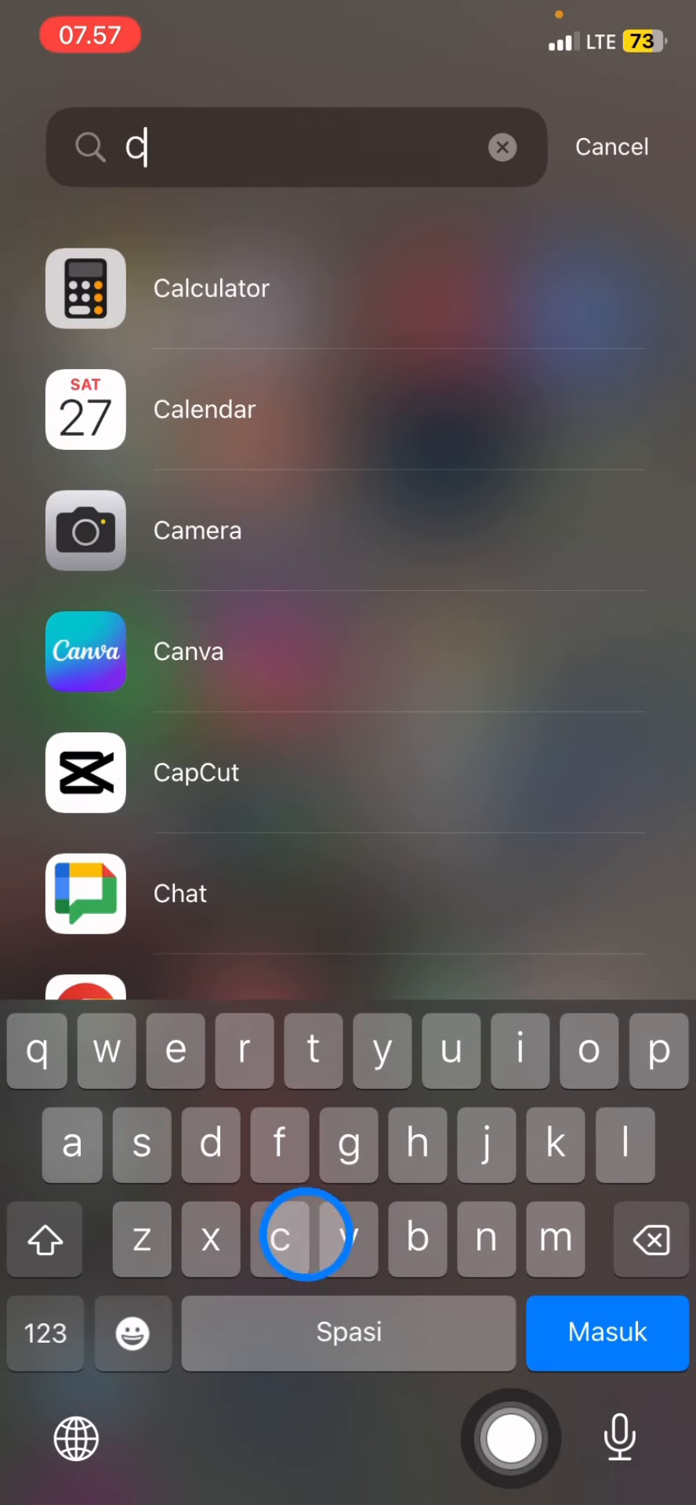
pyautogui.write('h')
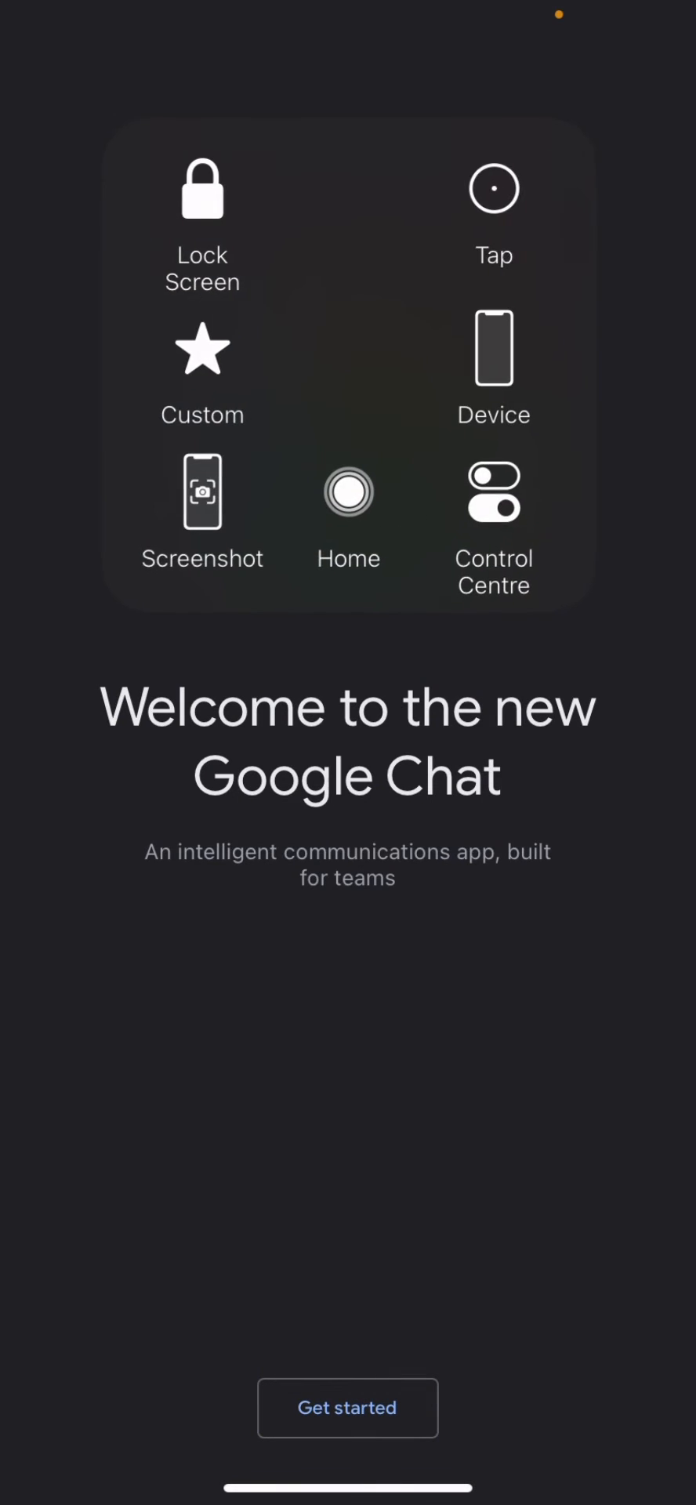
# Choose Get started so Google Chat lists the phone's signed-in Google accounts
pyautogui.click(348, 492)
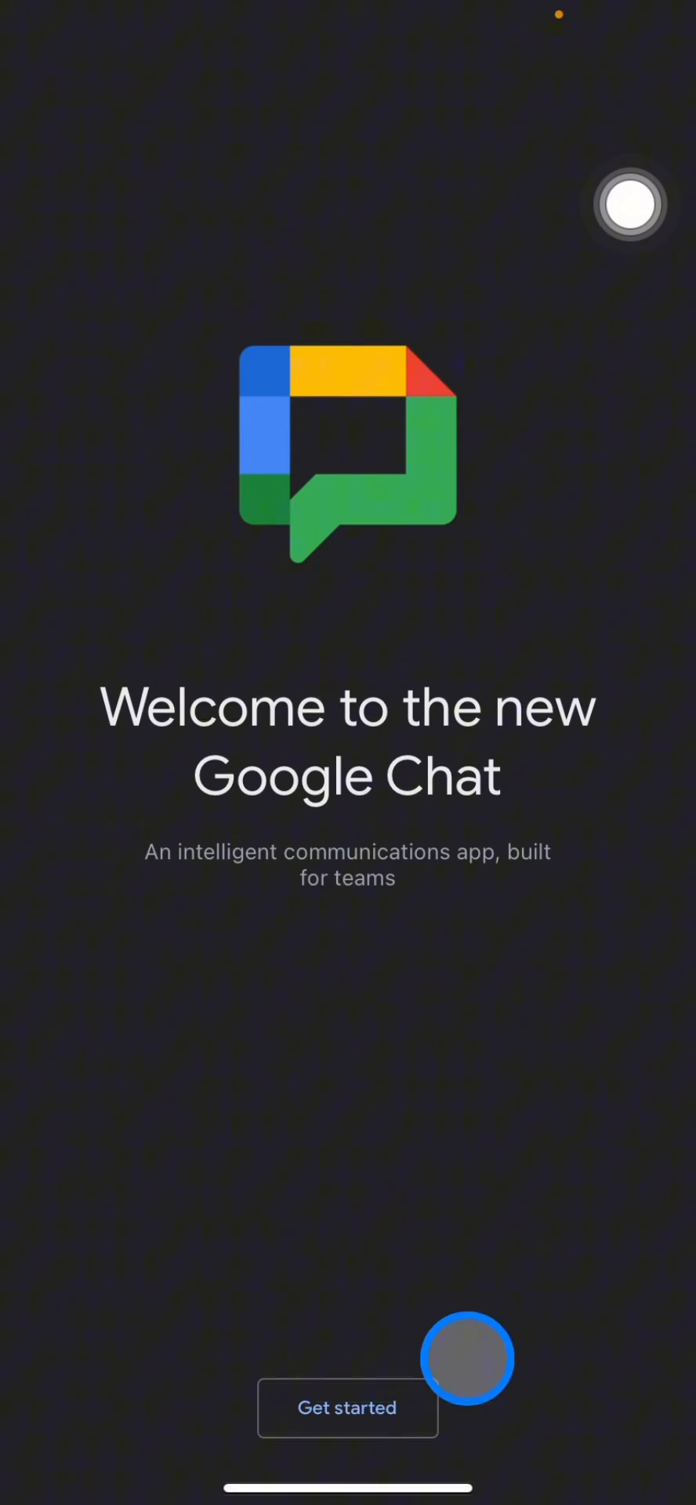
pyautogui.click(346, 1407)
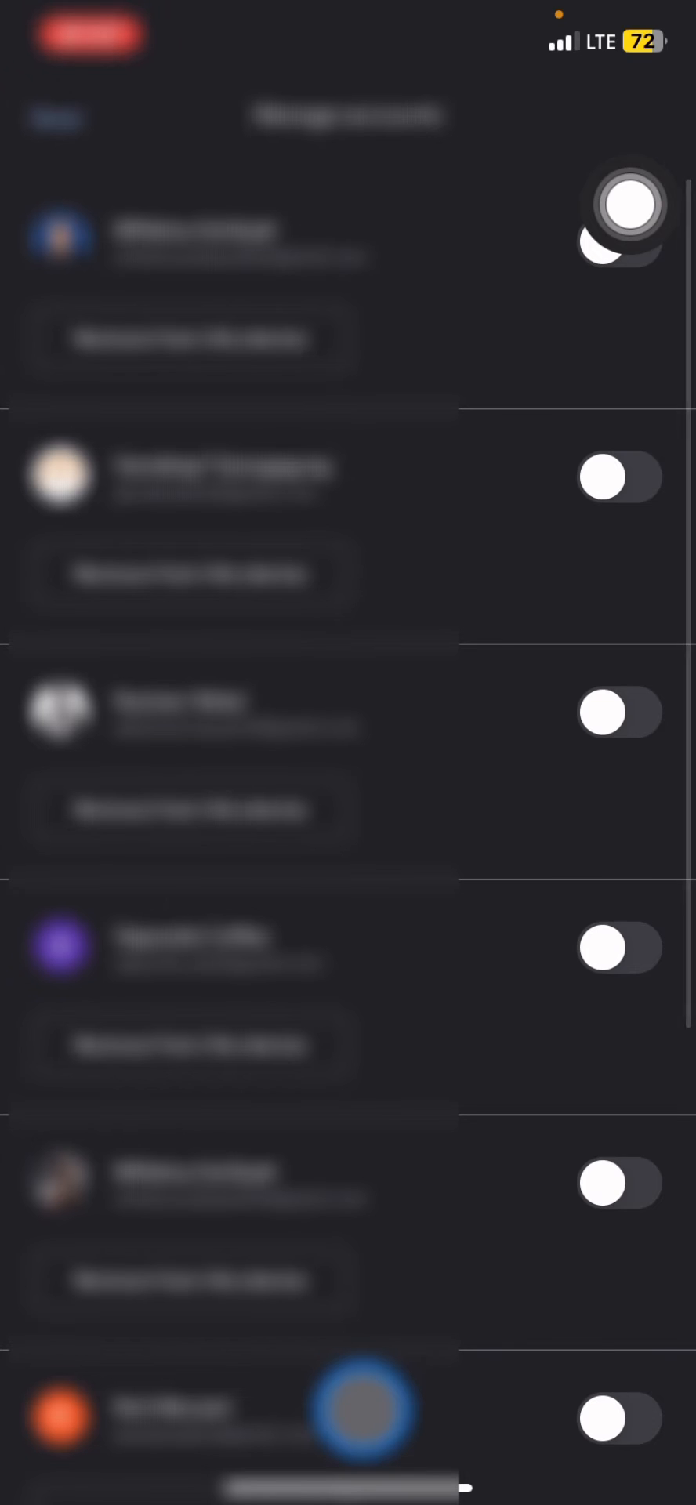
# Switch on one Google account in Manage accounts and finish to reach the Home chat list
pyautogui.click(618, 242)
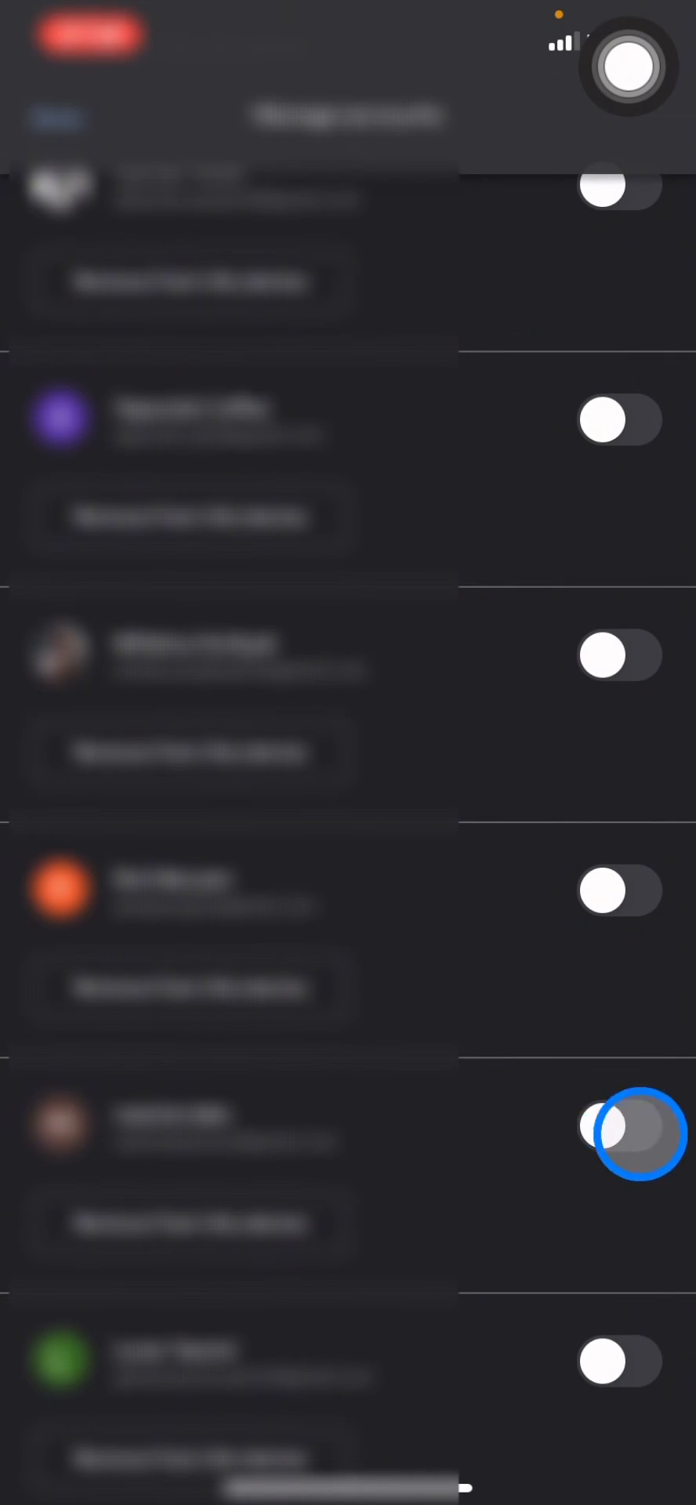
pyautogui.click(619, 1133)
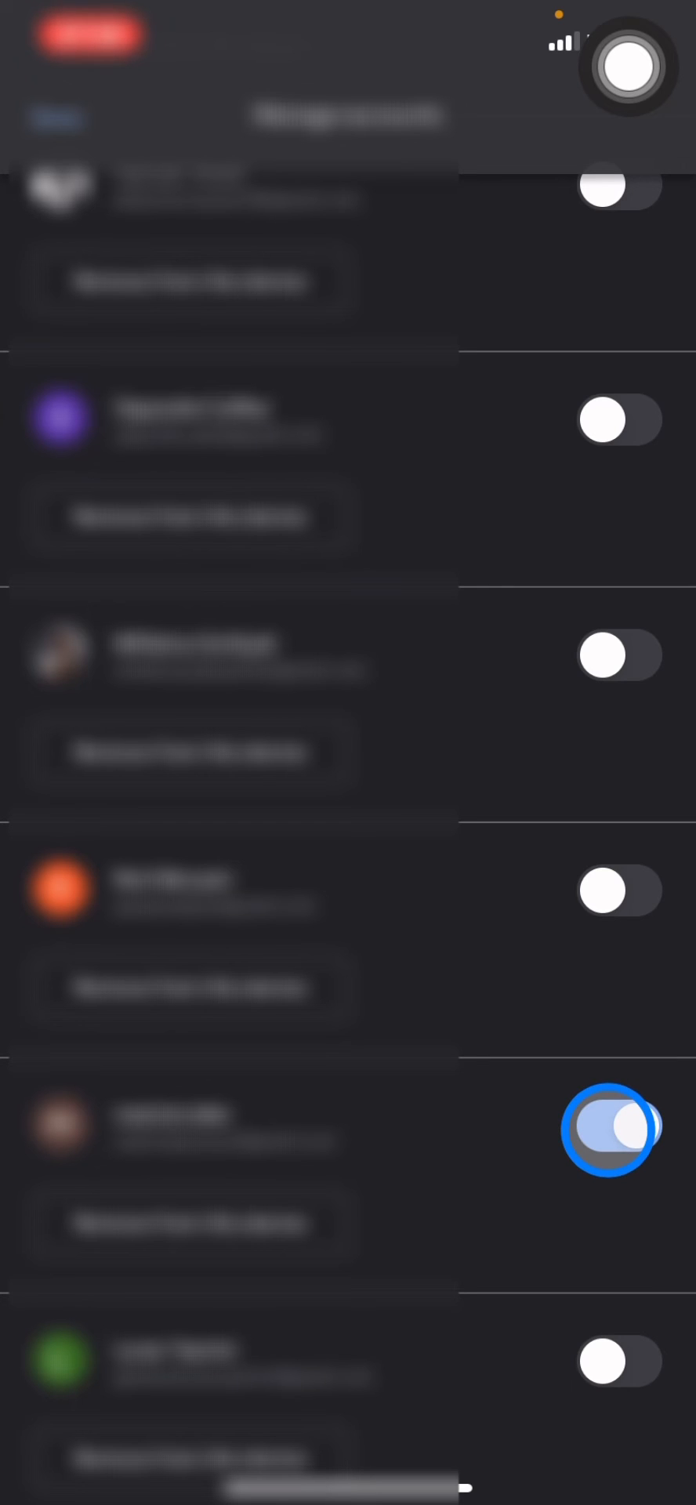
pyautogui.click(619, 1127)
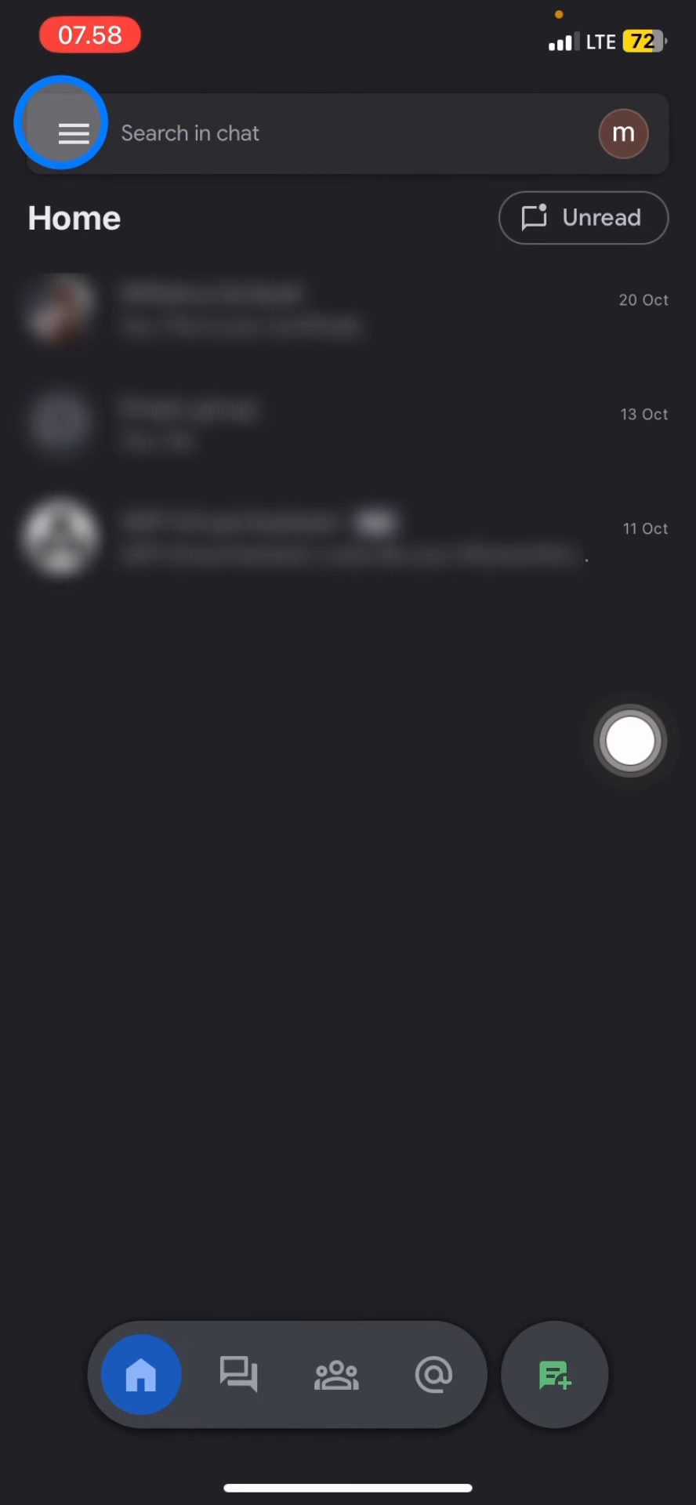
pyautogui.click(628, 742)
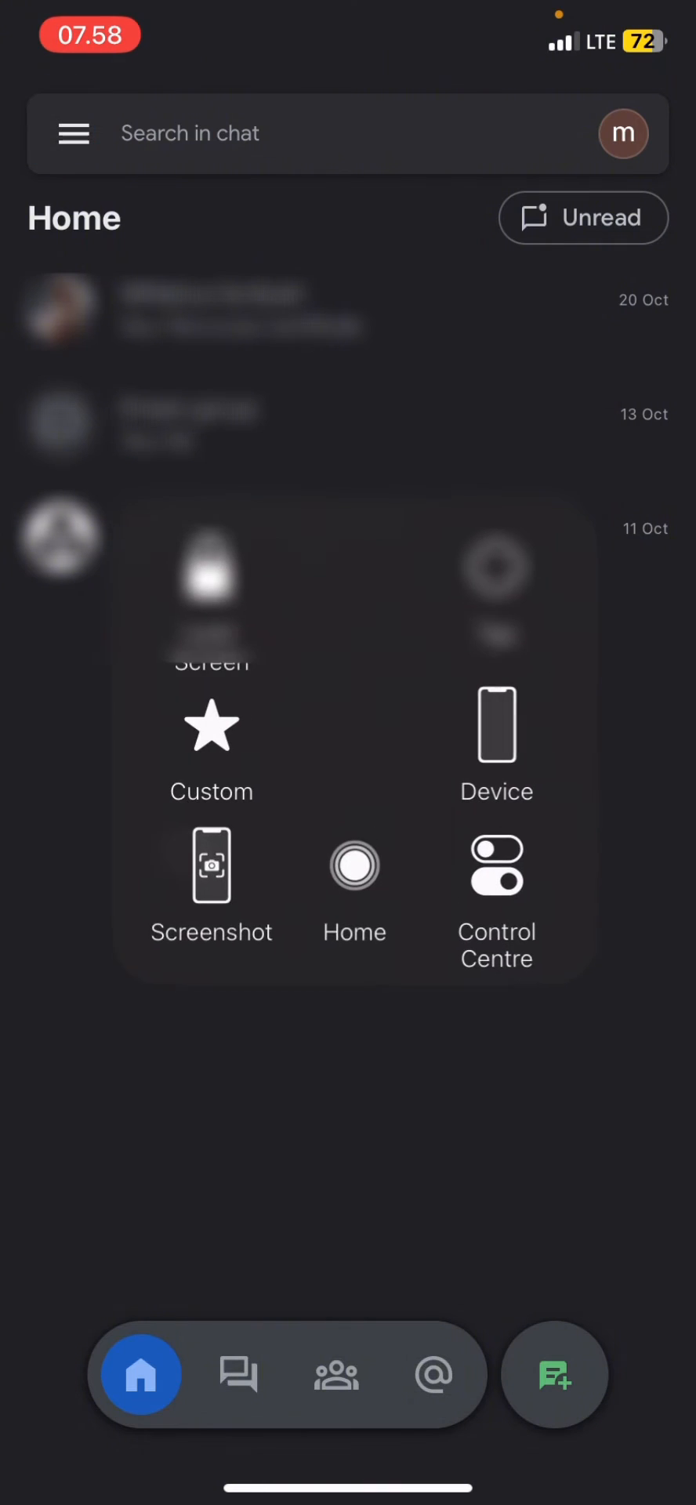